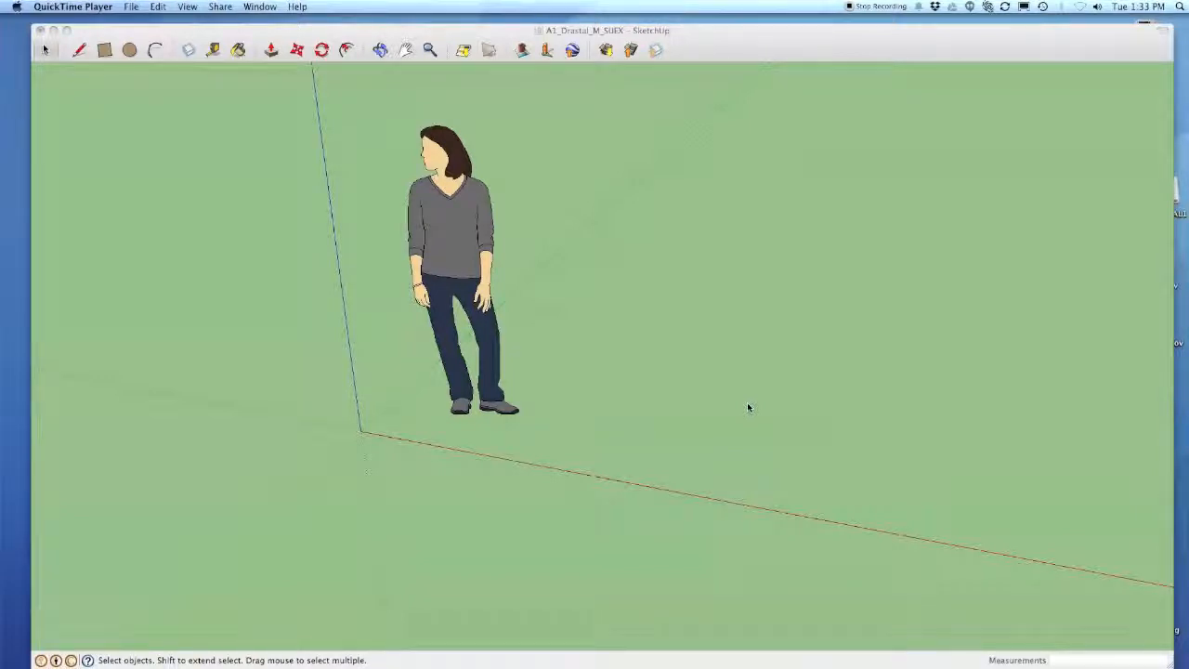
{"action": "mouse_move", "coordinate": [332, 173]}
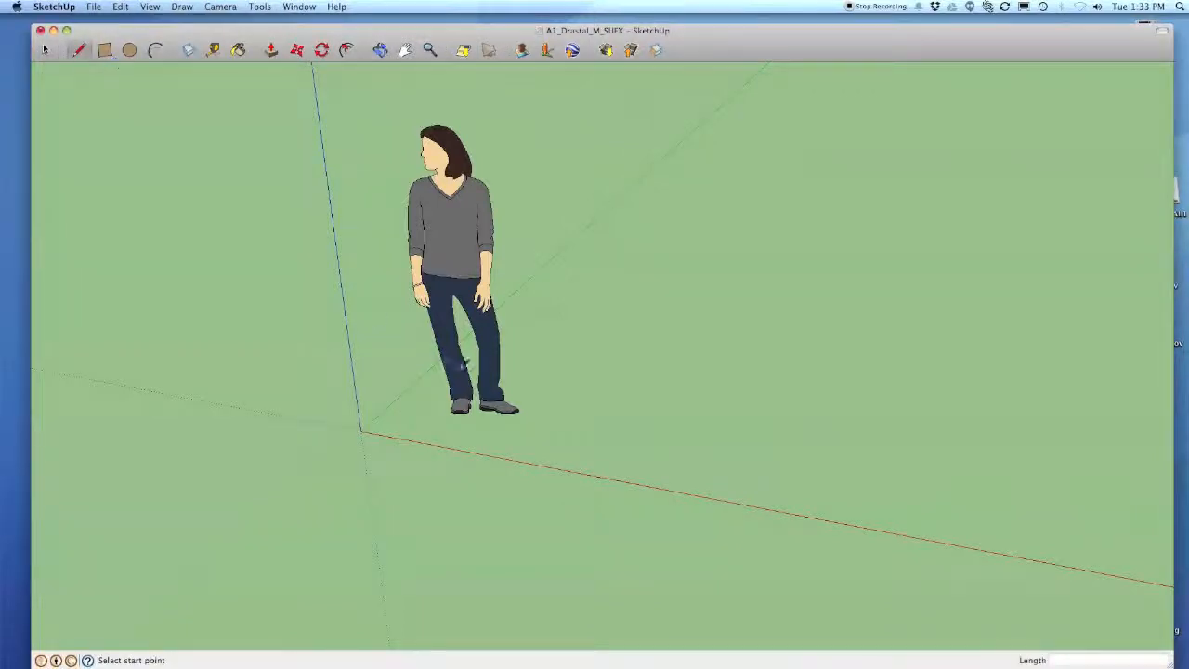
{"action": "mouse_move", "coordinate": [624, 405]}
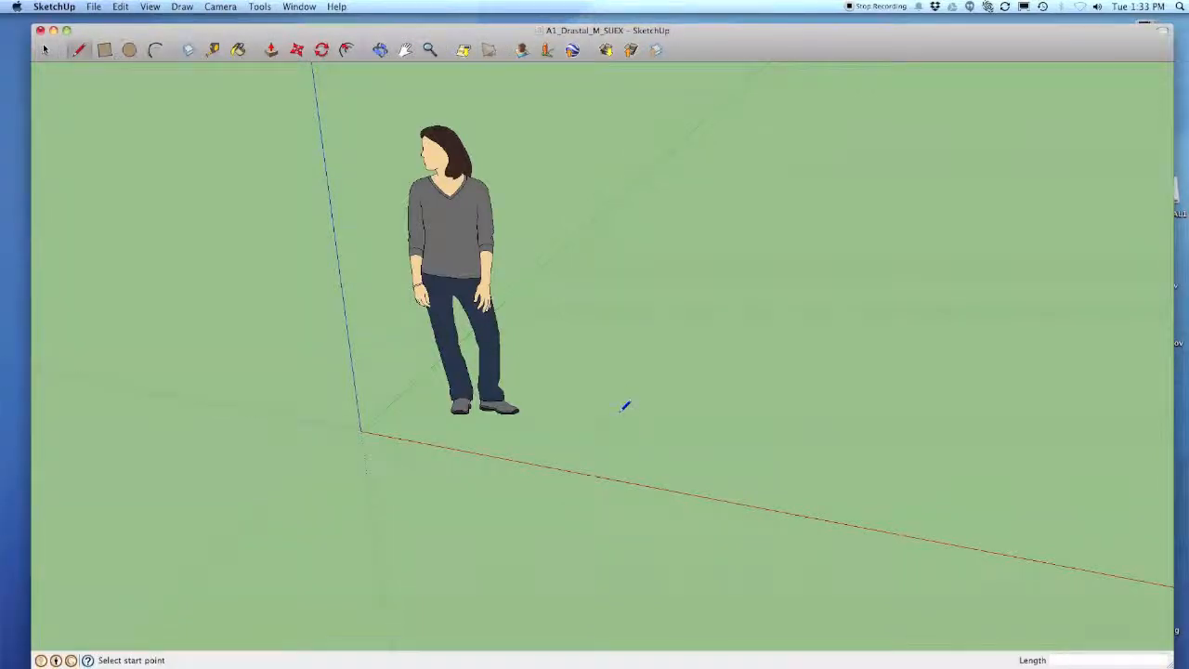
Start a line from a ground point to the right of the standing figure.
{"action": "left_click", "coordinate": [624, 406]}
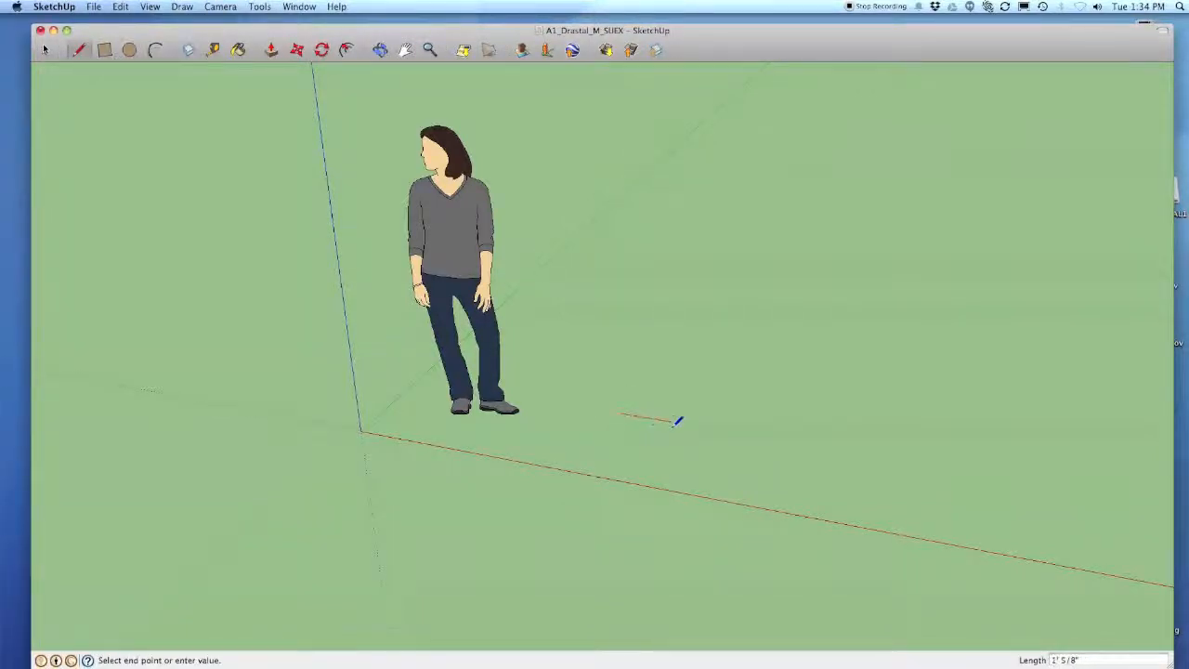
{"action": "mouse_move", "coordinate": [595, 394]}
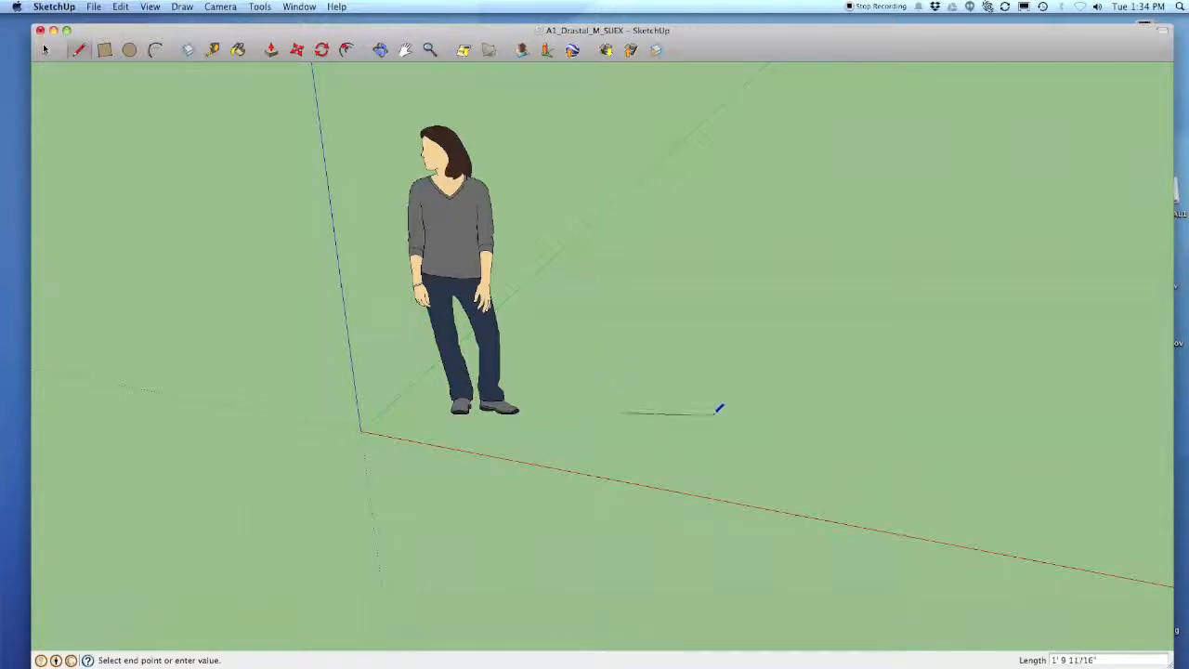
{"action": "mouse_move", "coordinate": [750, 428]}
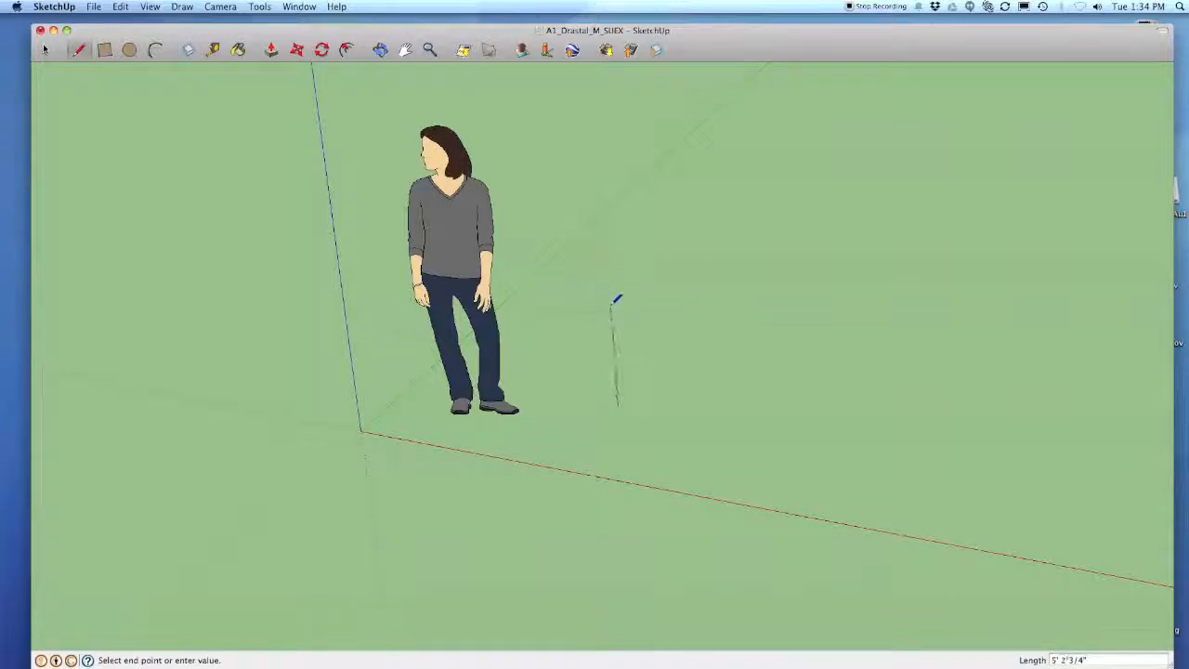
{"action": "mouse_move", "coordinate": [620, 301]}
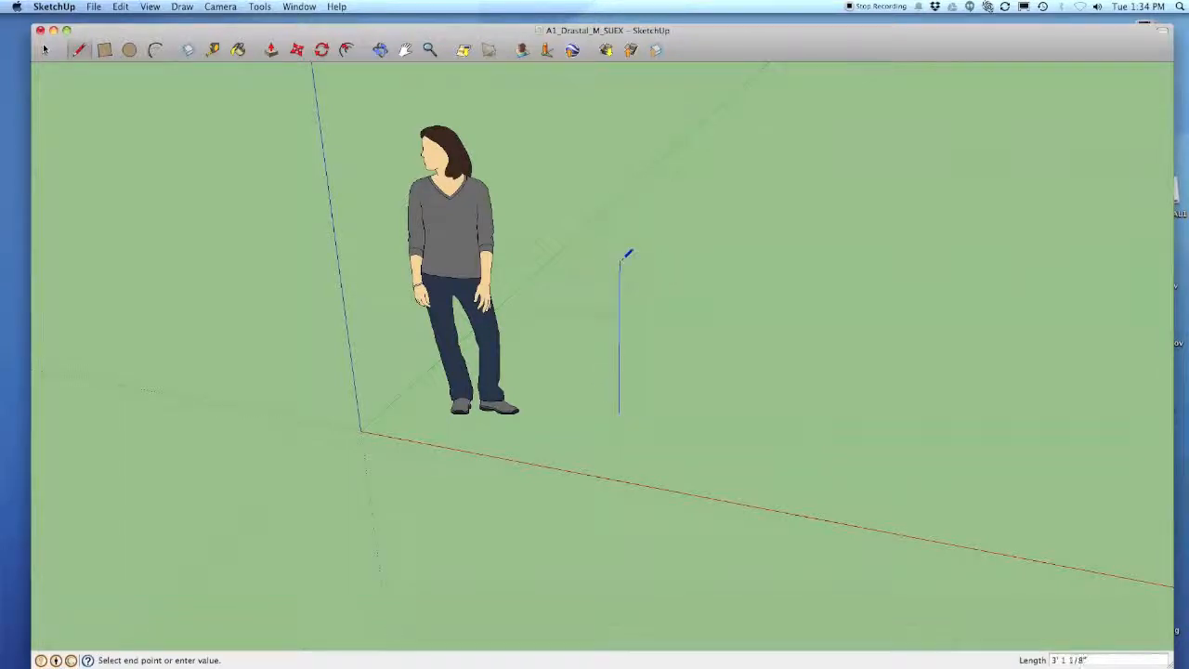
{"action": "mouse_move", "coordinate": [622, 260]}
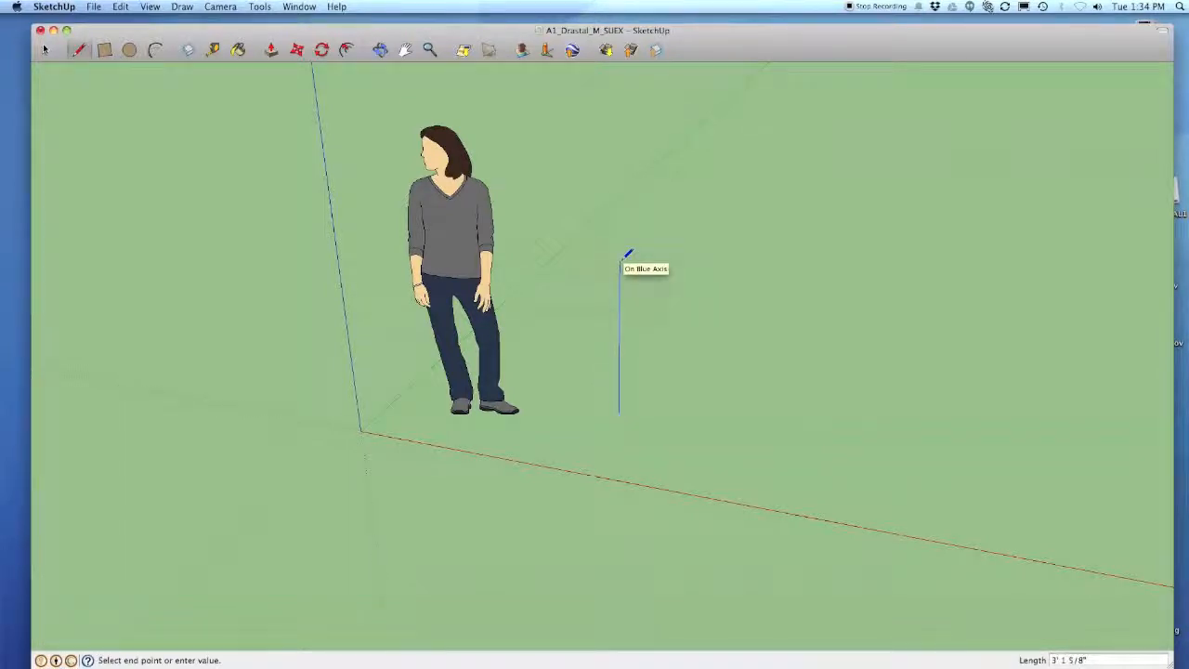
{"action": "mouse_move", "coordinate": [704, 418]}
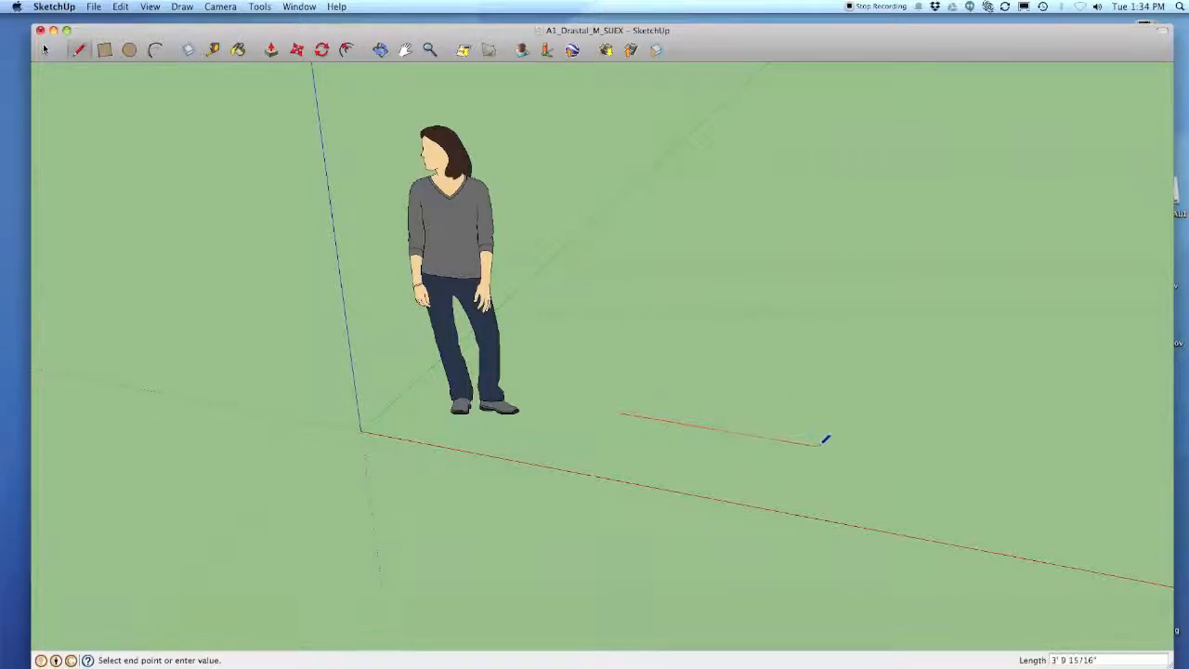
{"action": "mouse_move", "coordinate": [780, 426]}
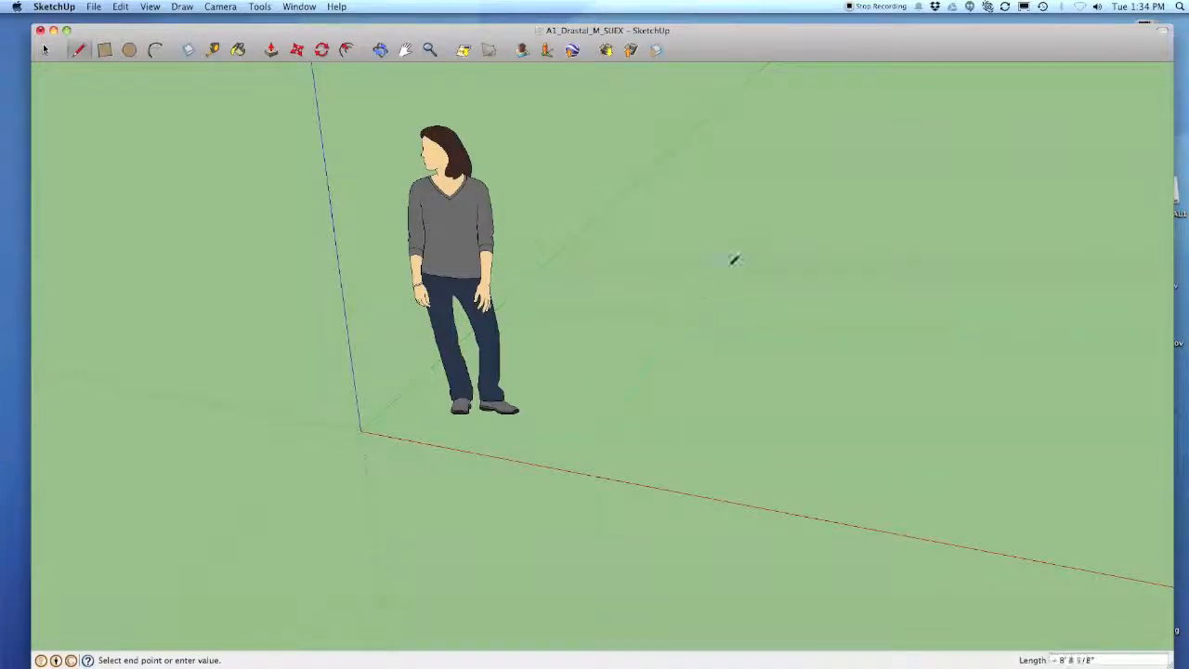
{"action": "mouse_move", "coordinate": [724, 269]}
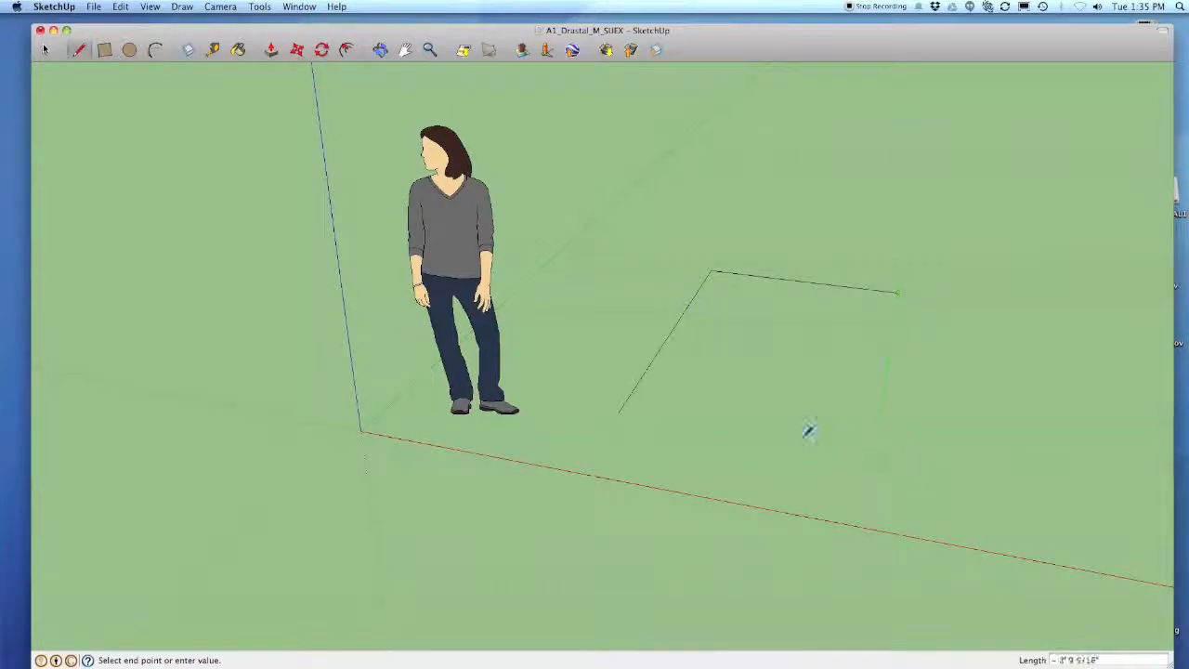
{"action": "mouse_move", "coordinate": [839, 394]}
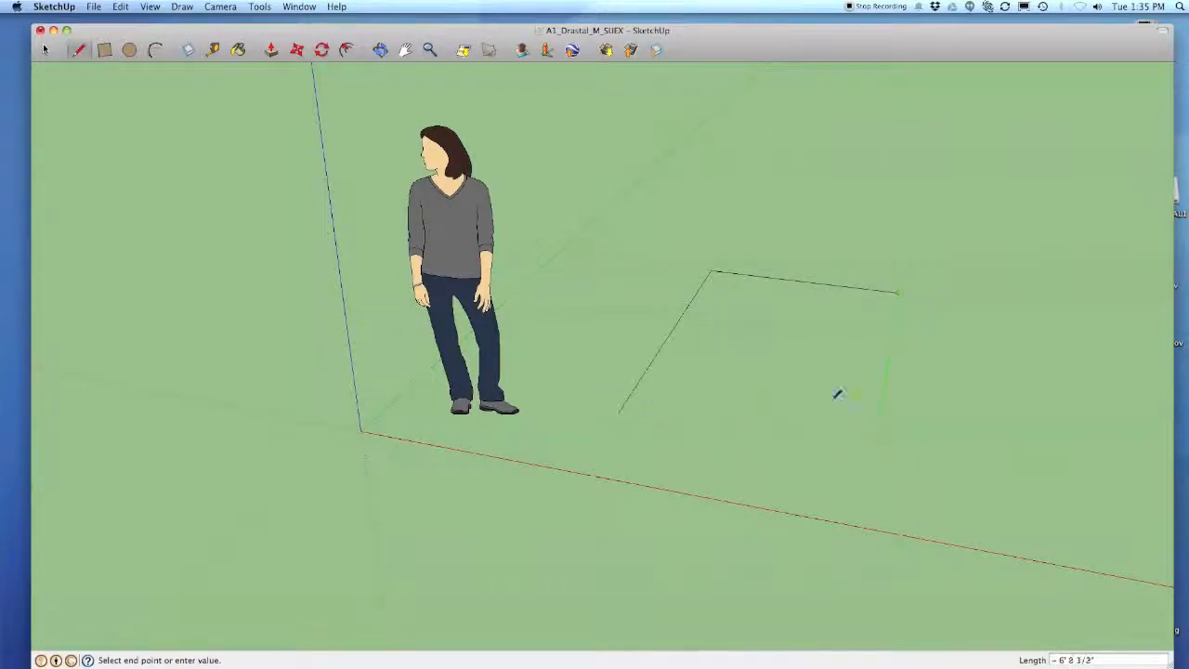
{"action": "mouse_move", "coordinate": [884, 424]}
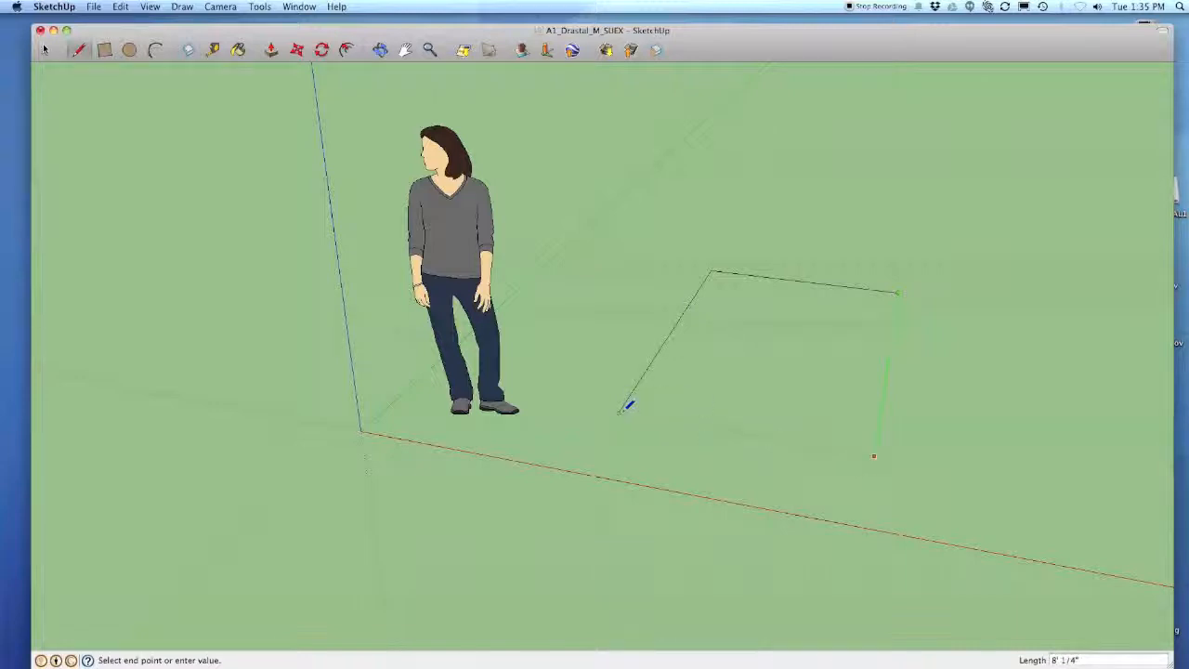
{"action": "mouse_move", "coordinate": [887, 461]}
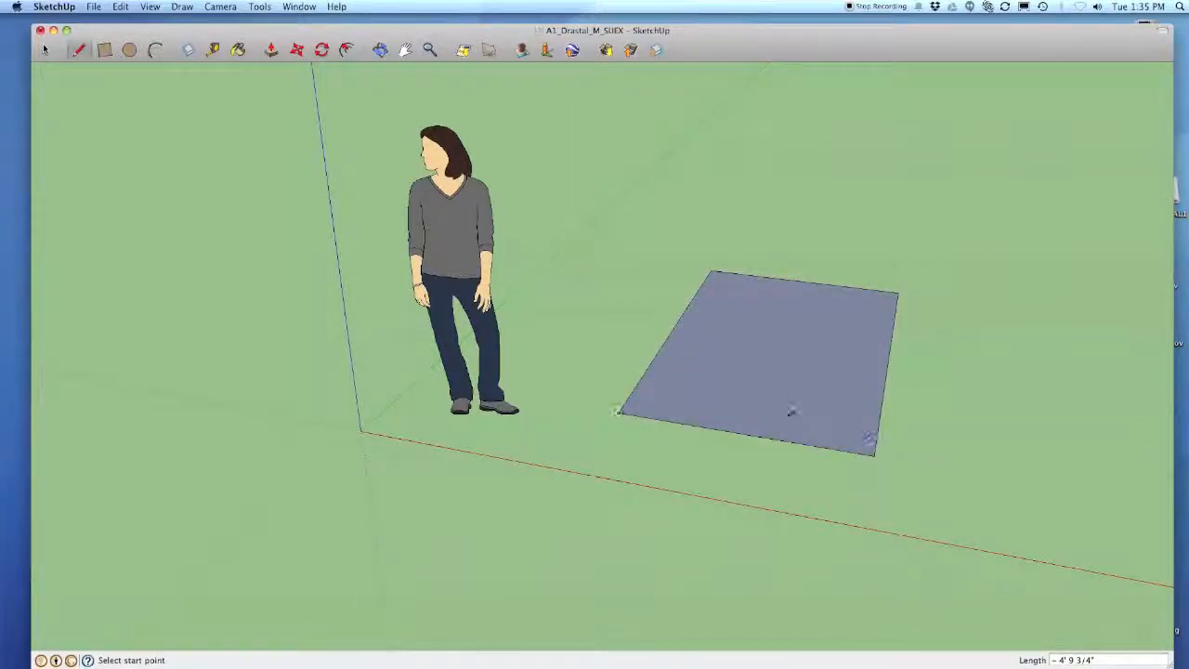
{"action": "mouse_move", "coordinate": [789, 308]}
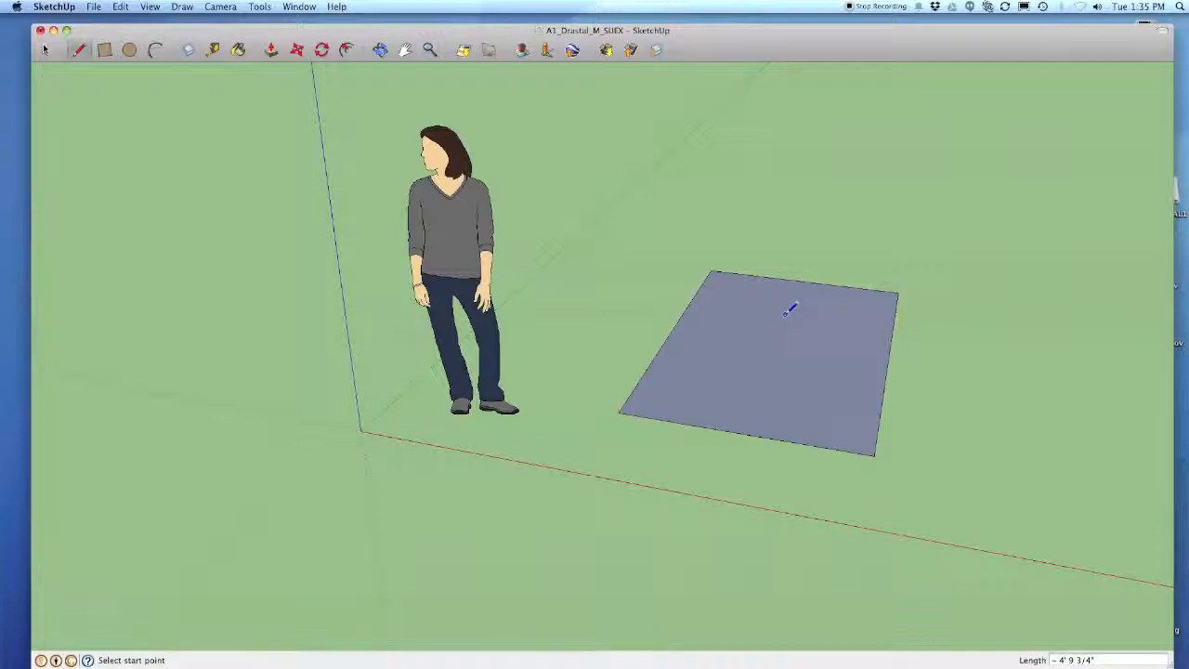
{"action": "mouse_move", "coordinate": [792, 308]}
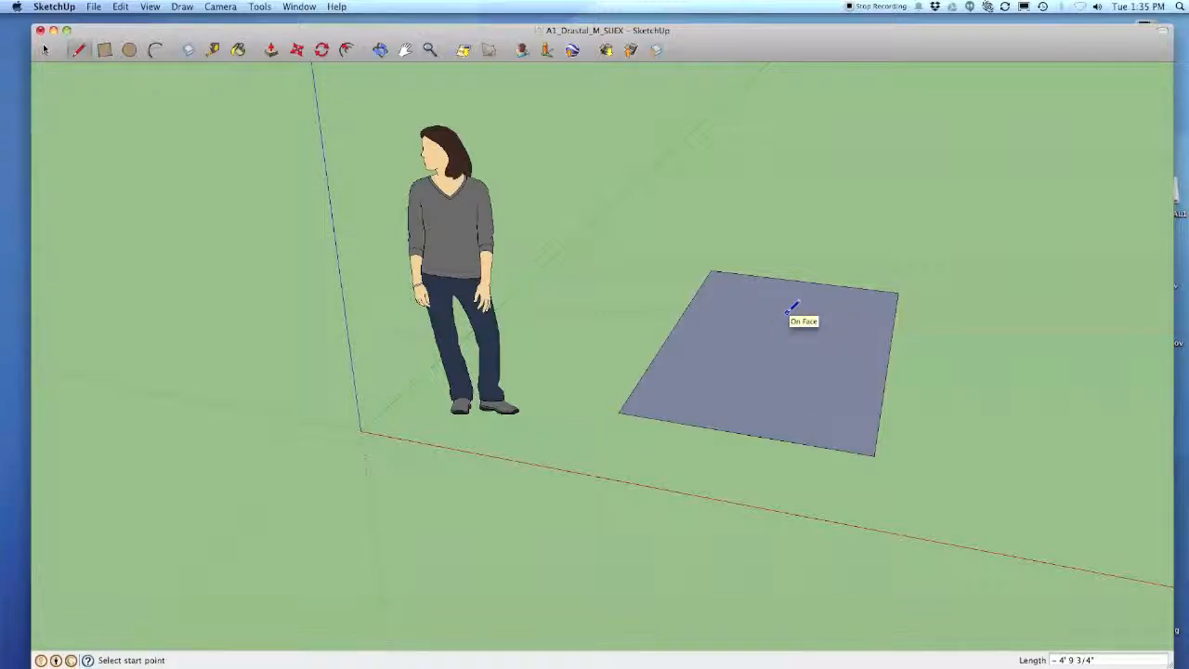
{"action": "mouse_move", "coordinate": [944, 342]}
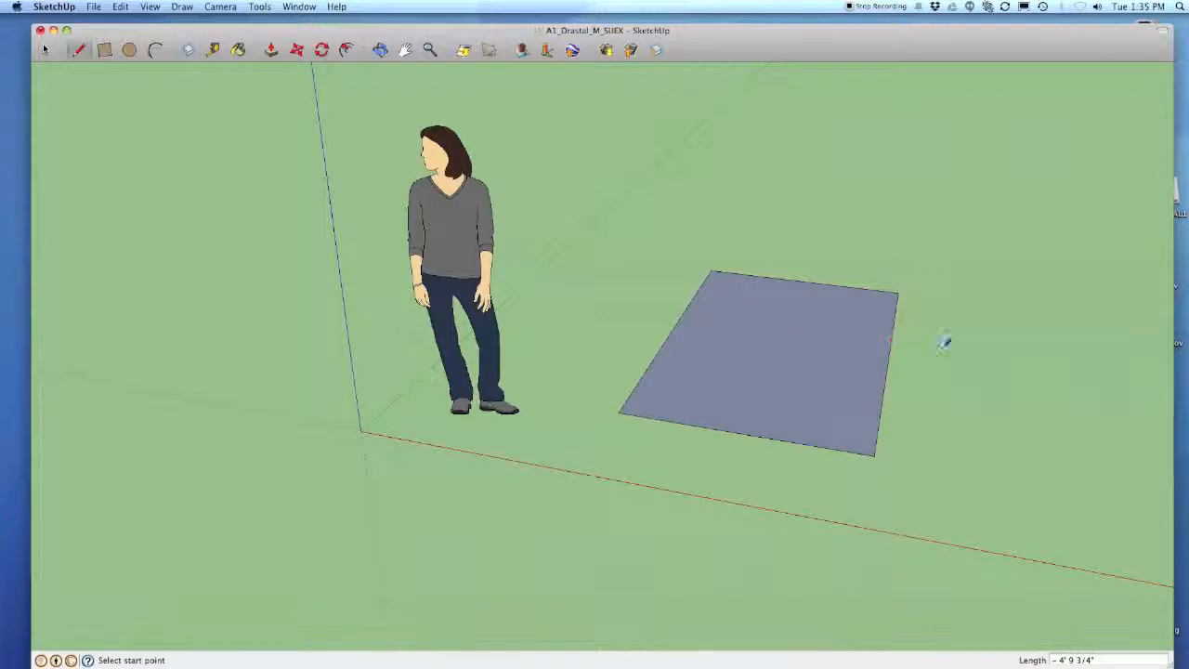
{"action": "mouse_move", "coordinate": [964, 347]}
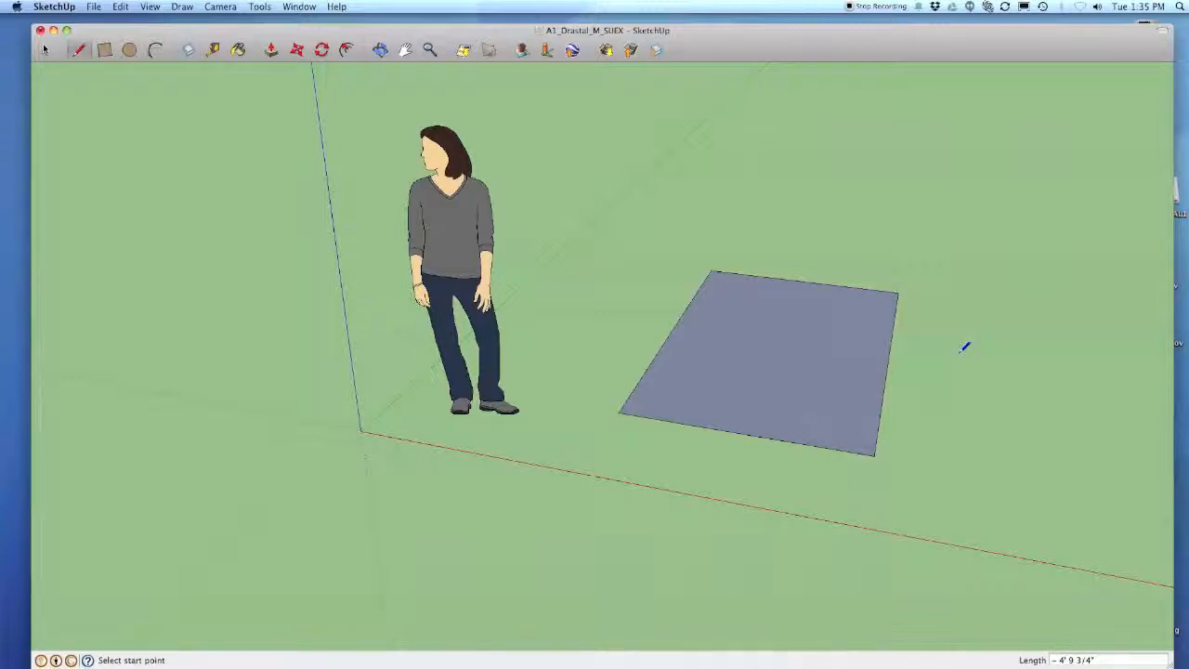
{"action": "mouse_move", "coordinate": [951, 323]}
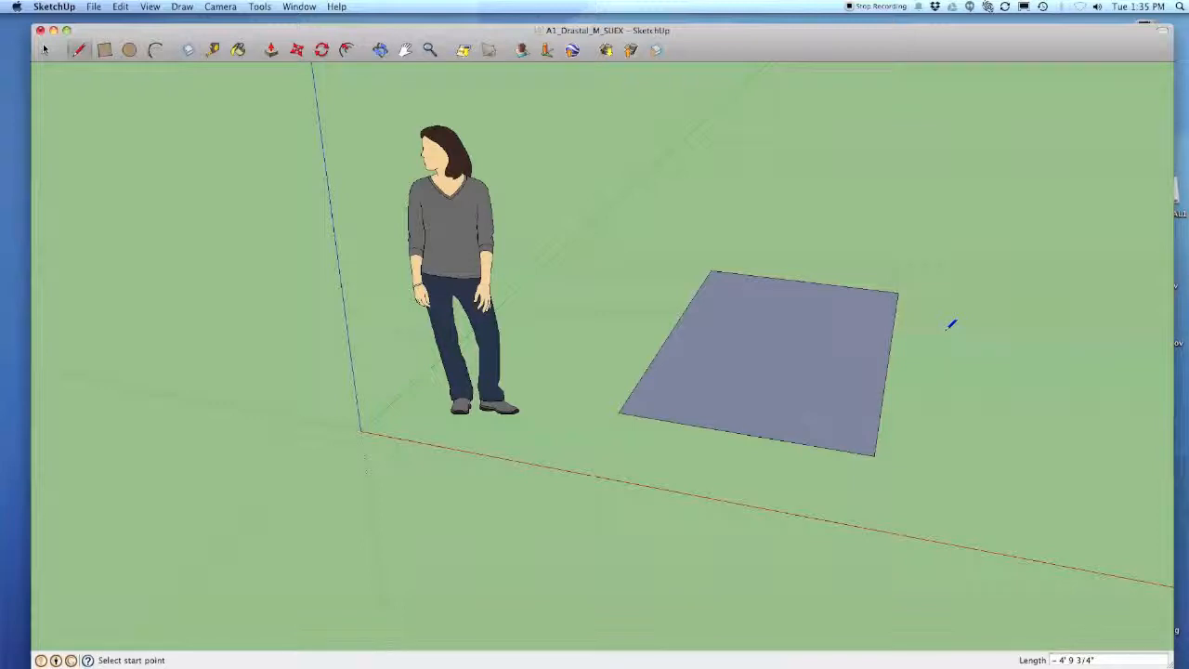
{"action": "mouse_move", "coordinate": [869, 320]}
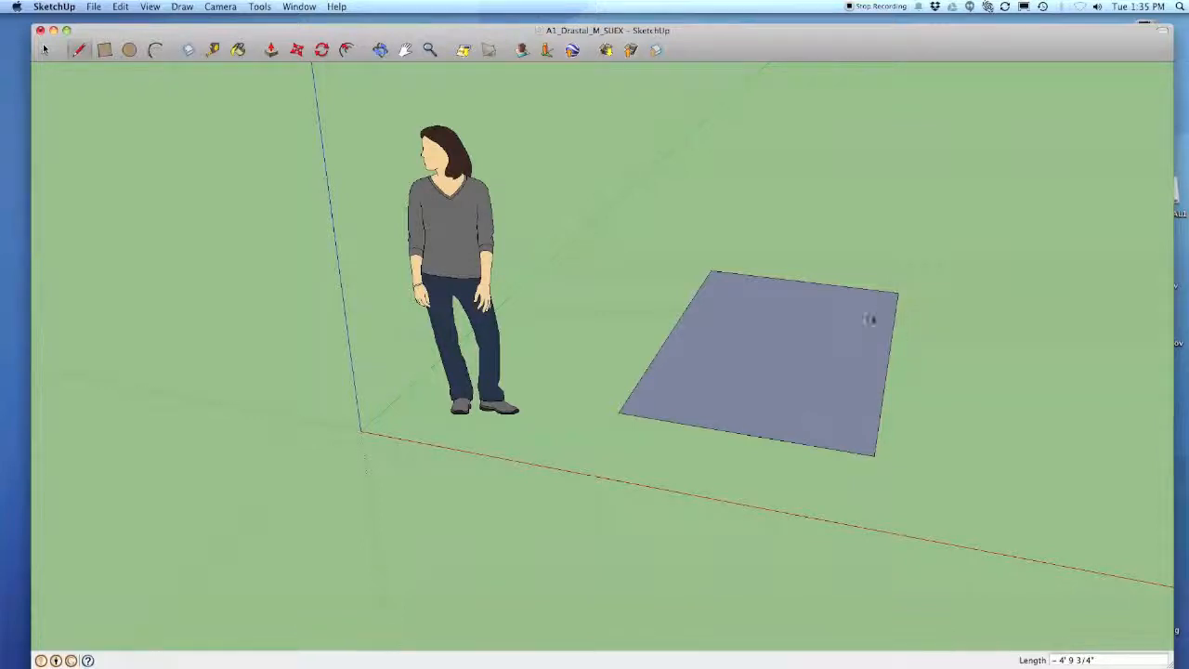
Erase the rectangular face beside the figure, leaving the ground plane empty.
{"action": "left_click", "coordinate": [752, 362]}
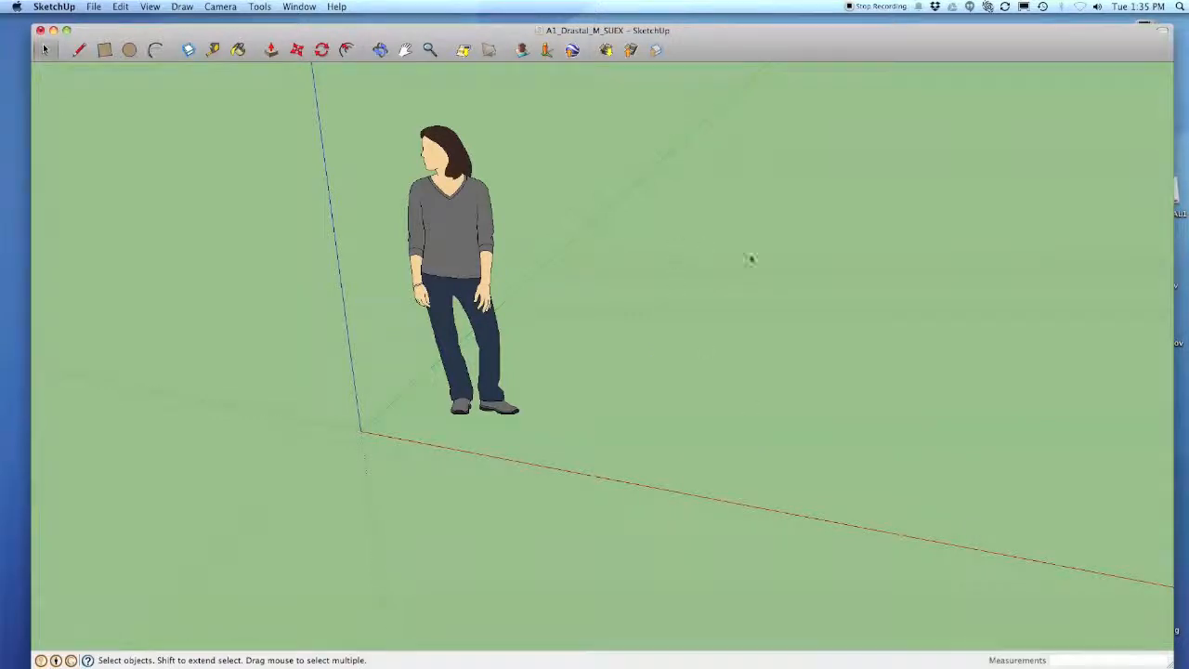
{"action": "mouse_move", "coordinate": [668, 363]}
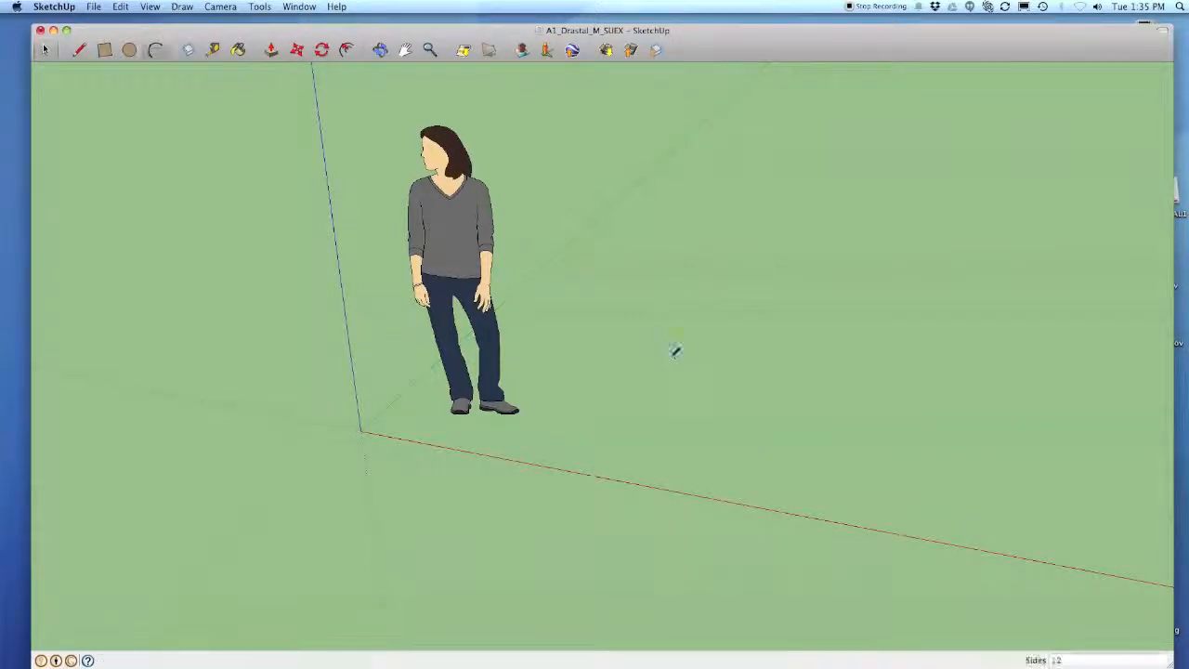
Begin an arc with its start point and chord end along the red axis.
{"action": "left_click", "coordinate": [78, 48]}
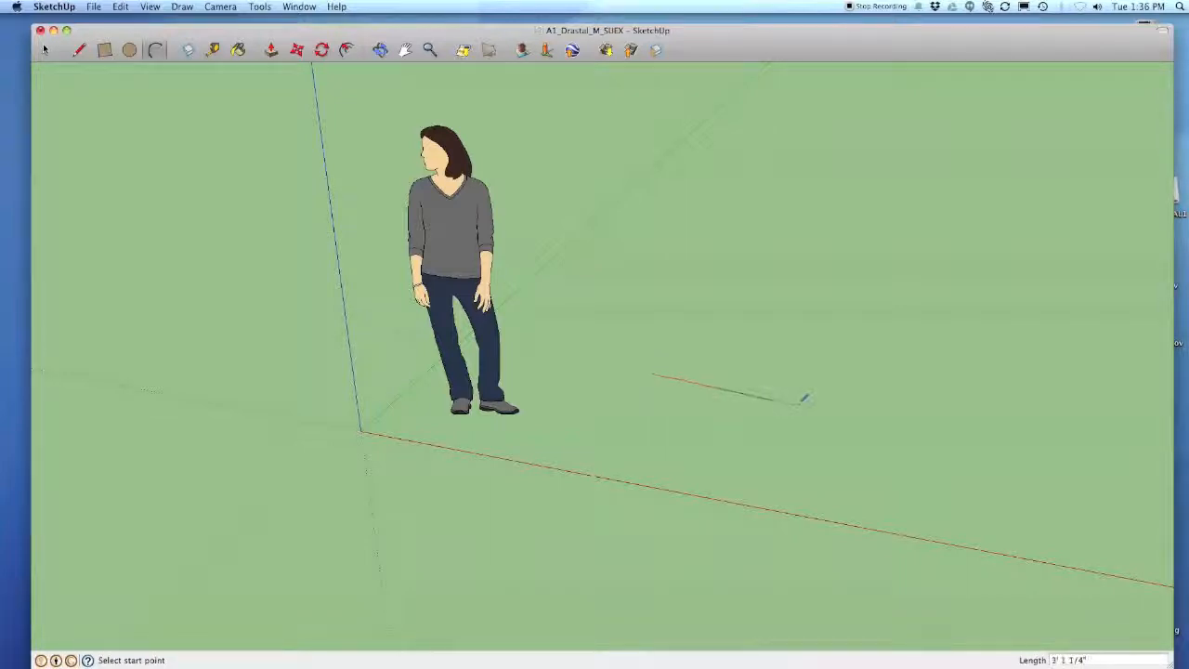
{"action": "mouse_move", "coordinate": [847, 394]}
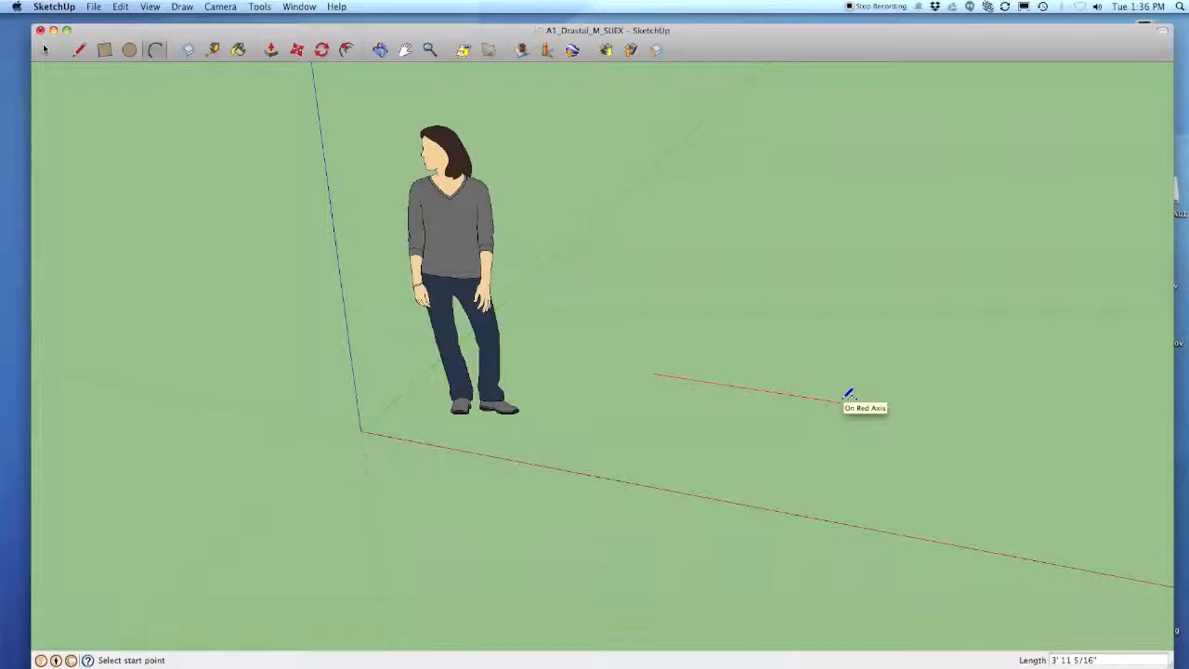
{"action": "left_click", "coordinate": [847, 394]}
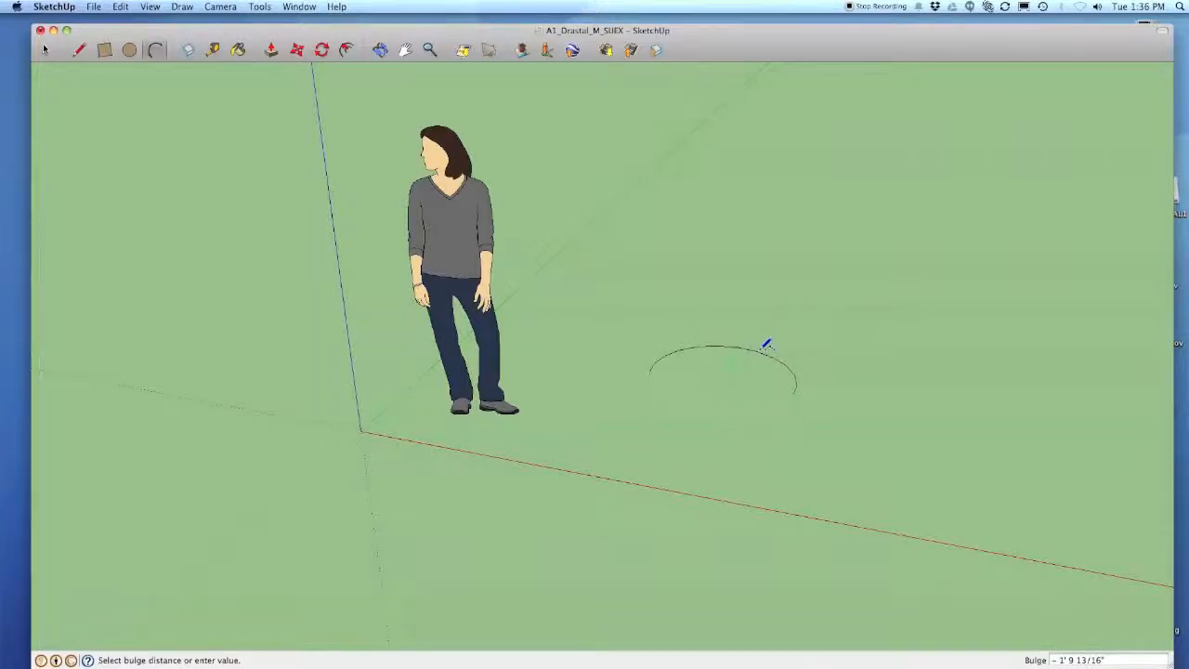
{"action": "mouse_move", "coordinate": [765, 346]}
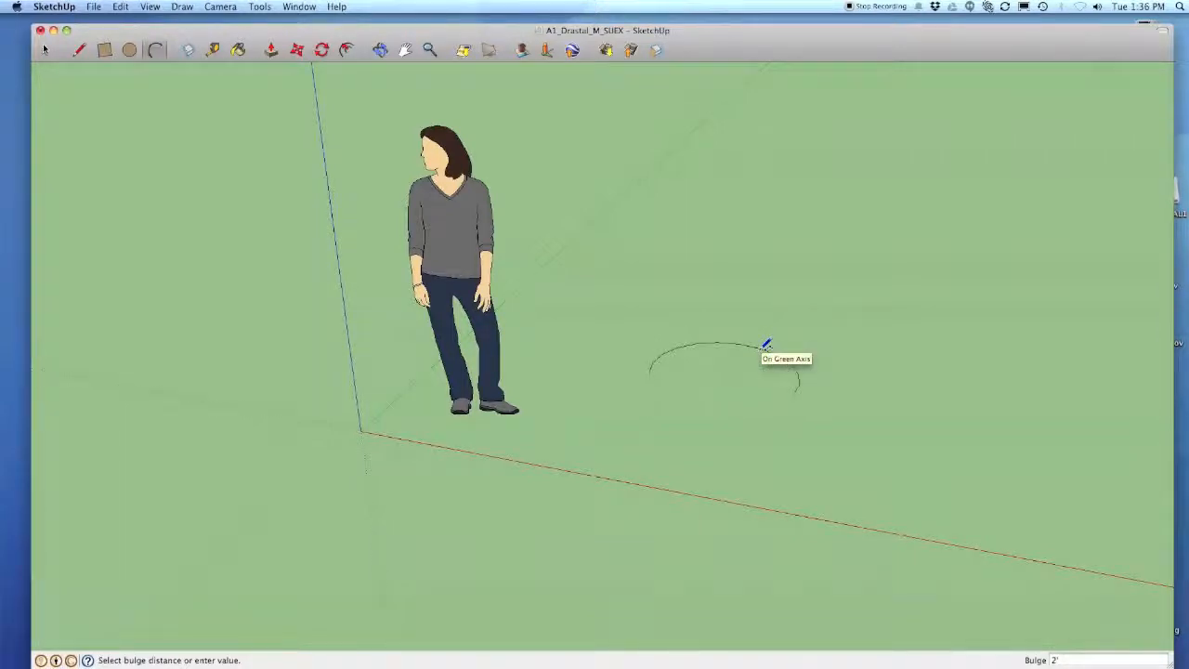
Set the arc's bulge to complete a broad, nearly half-circle curve.
{"action": "left_click", "coordinate": [765, 343]}
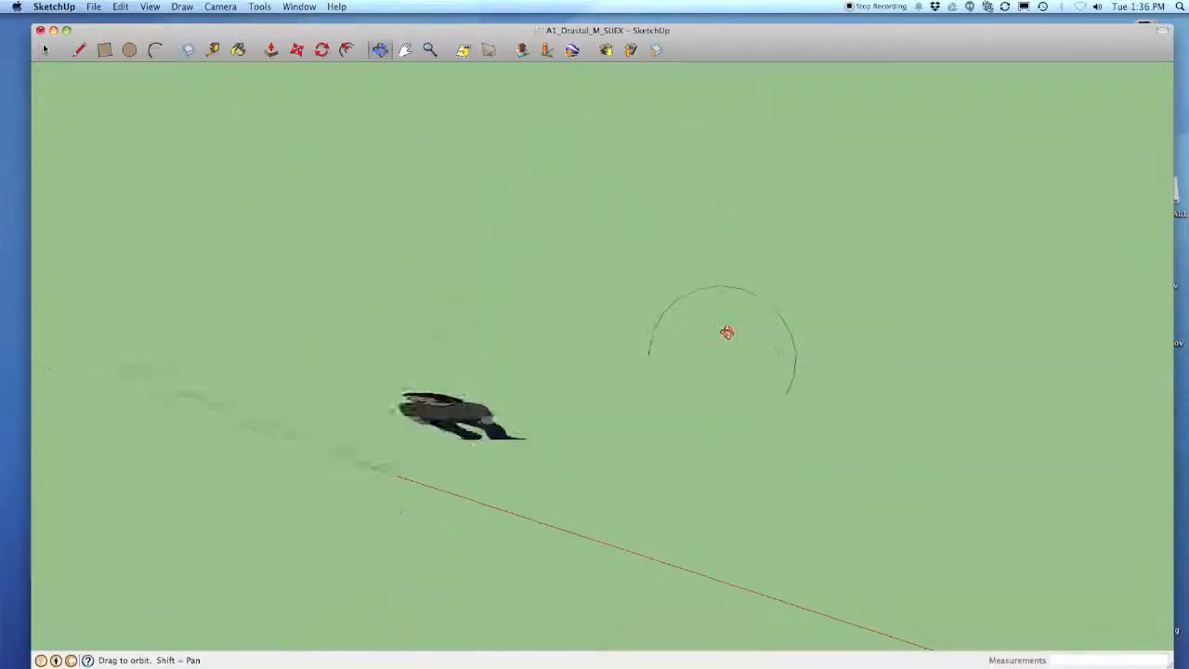
Orbit the view toward the arc so it fills the scene.
{"action": "left_click_drag", "start_coordinate": [728, 332], "coordinate": [772, 283]}
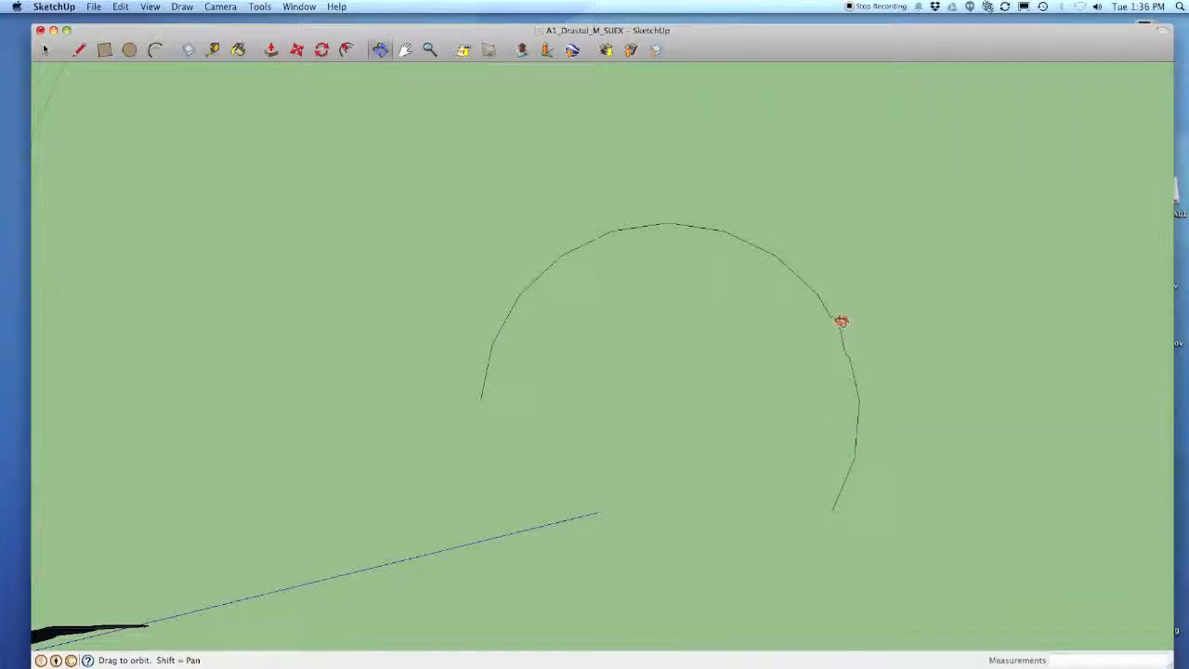
{"action": "mouse_move", "coordinate": [810, 289]}
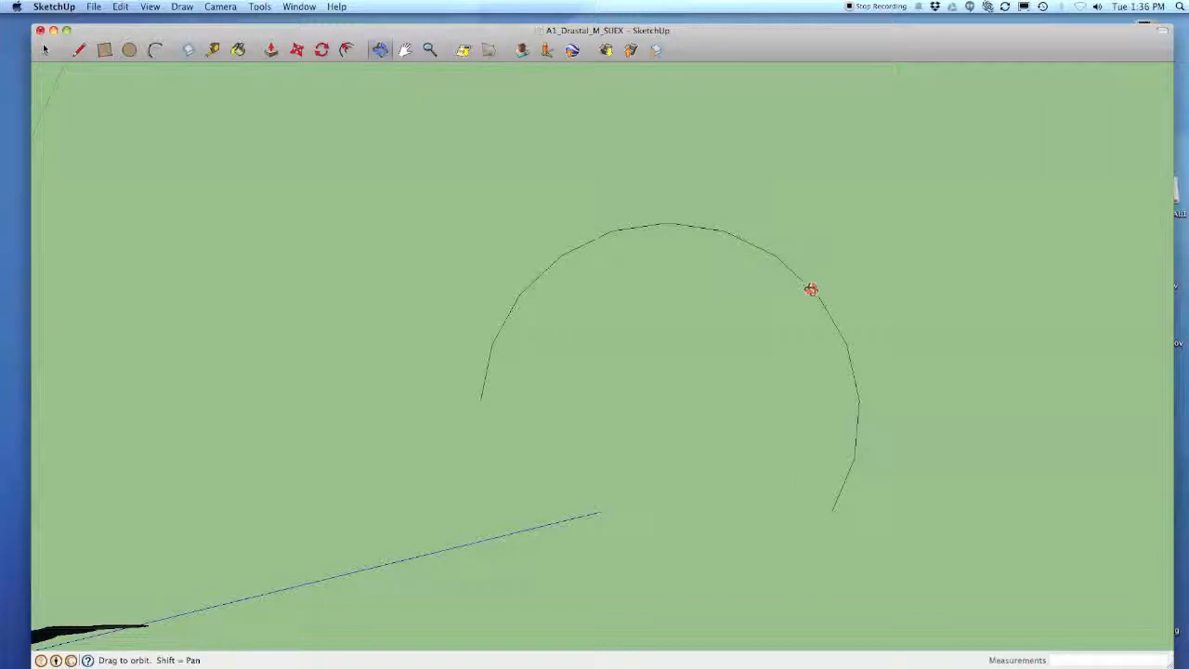